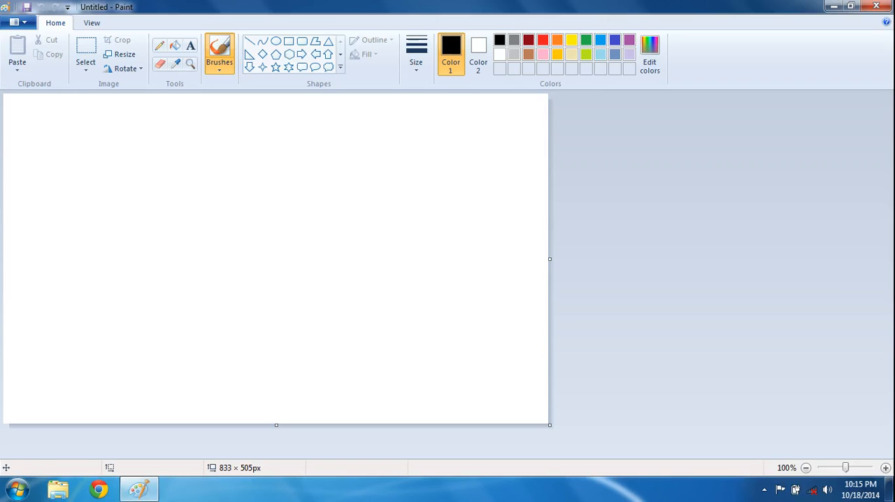
mouse_move(295, 42)
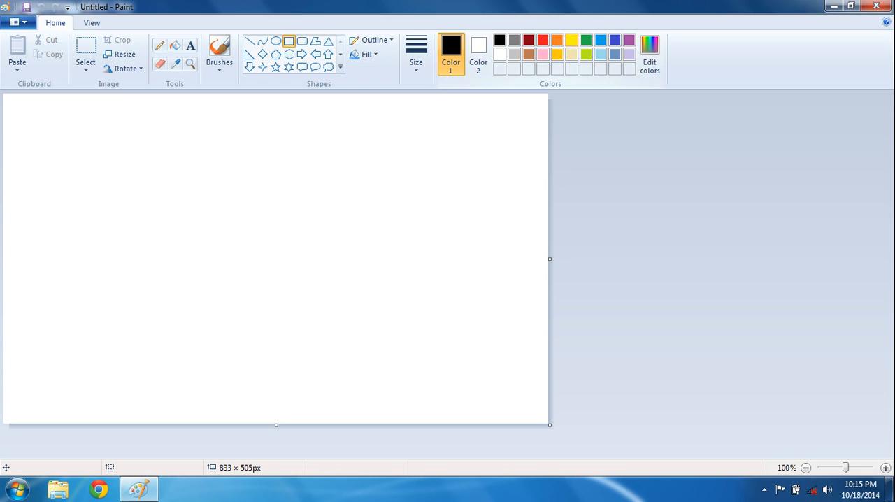
Make green the current drawing colour for the Rectangle shape
left_click(587, 39)
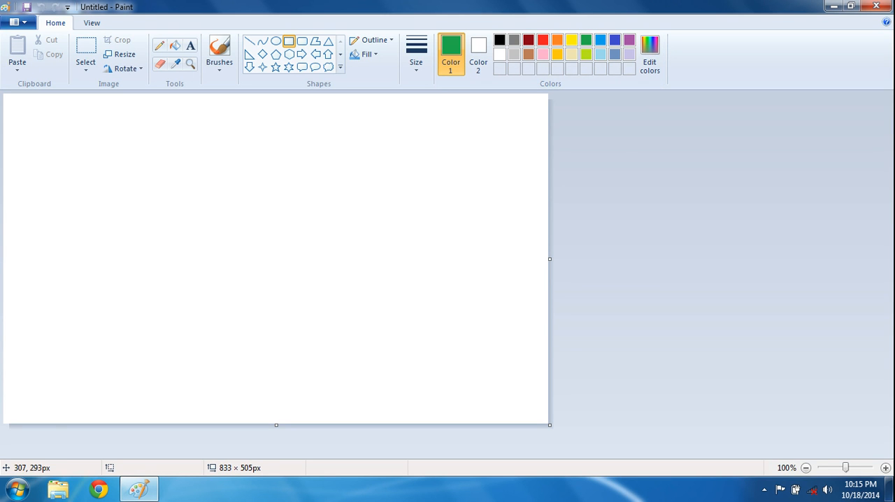
Draw a tall yellow-green rectangle outline at the lower middle of the canvas as the trunk
left_click_drag(202, 294, 249, 403)
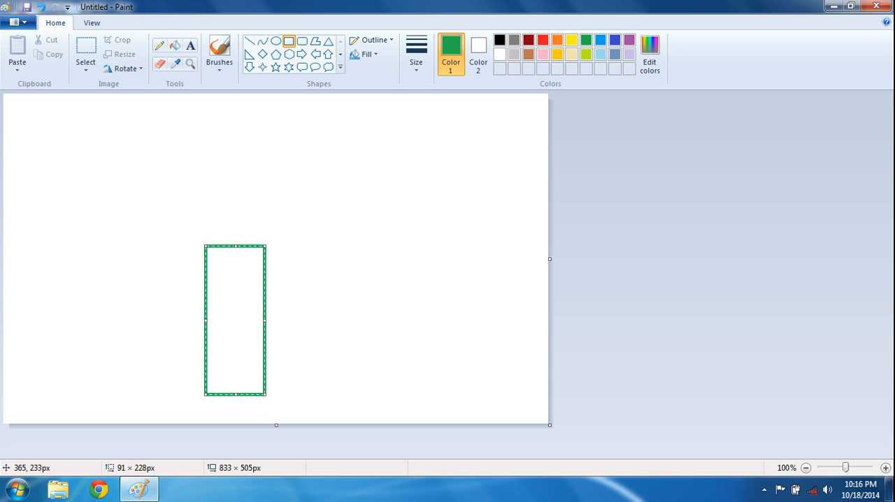
left_click_drag(235, 246, 235, 252)
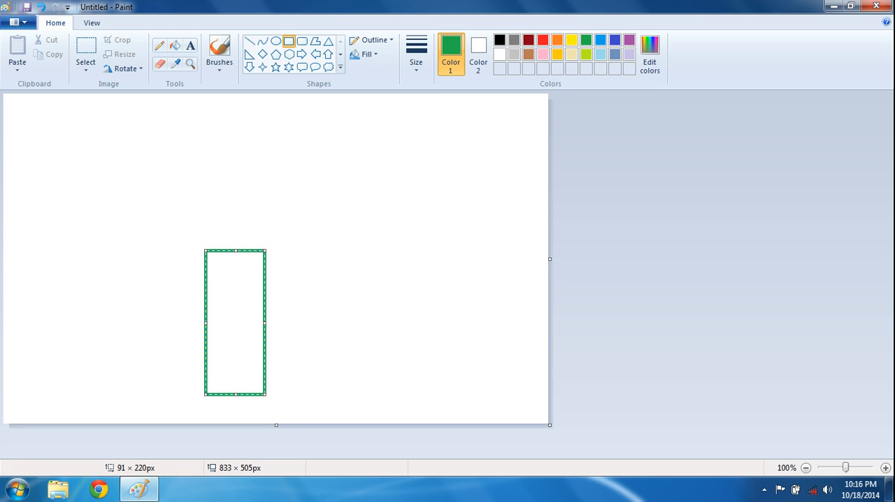
left_click_drag(234, 323, 254, 336)
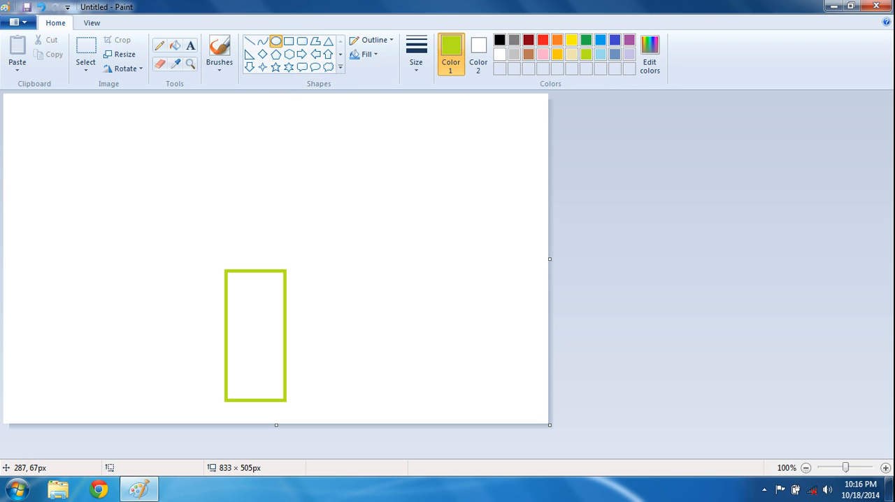
Draw an ellipse crown above the trunk and define a custom bright green via Edit colors
left_click_drag(158, 133, 381, 265)
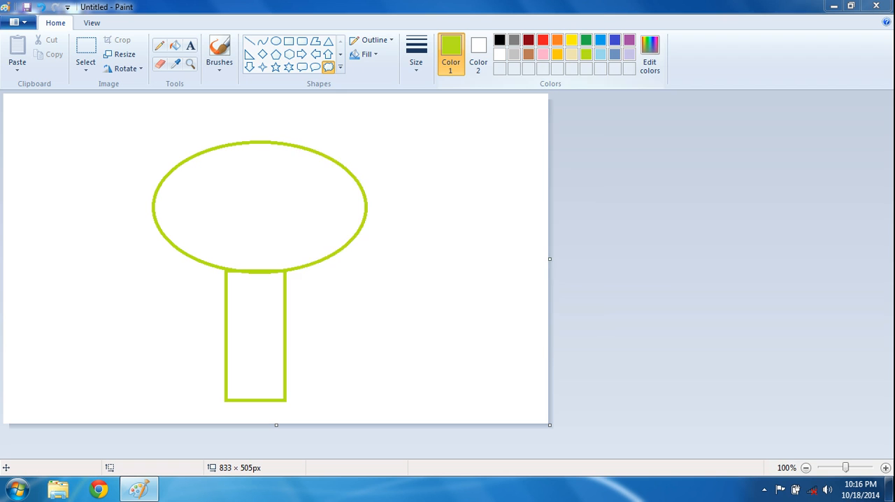
left_click(649, 53)
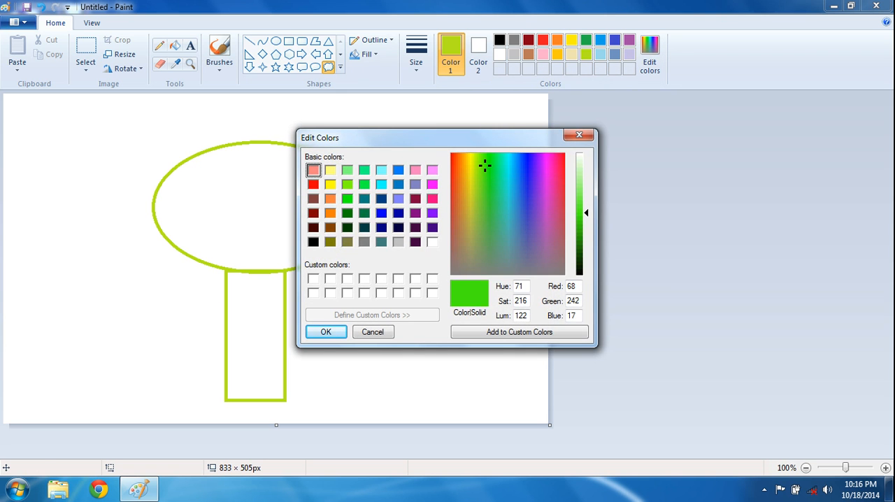
left_click(325, 332)
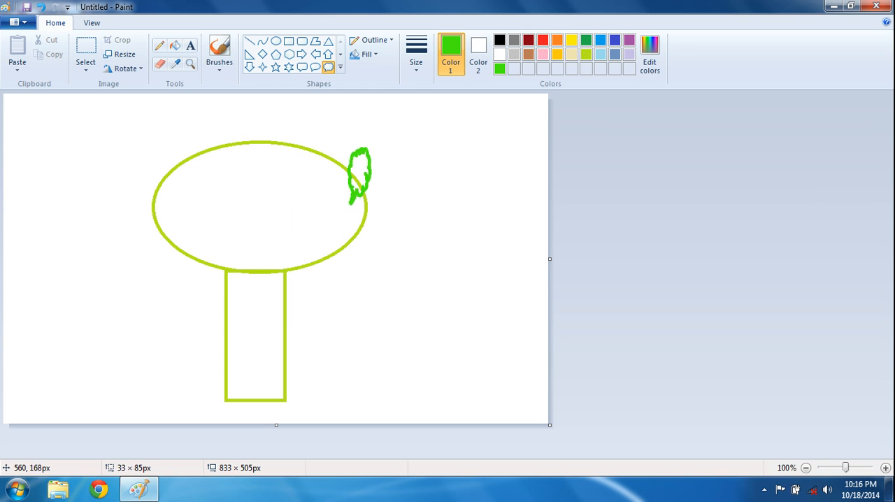
Surround the ellipse with bright green leafy cloud outlines and begin painting the crown solid green
left_click_drag(360, 171, 356, 241)
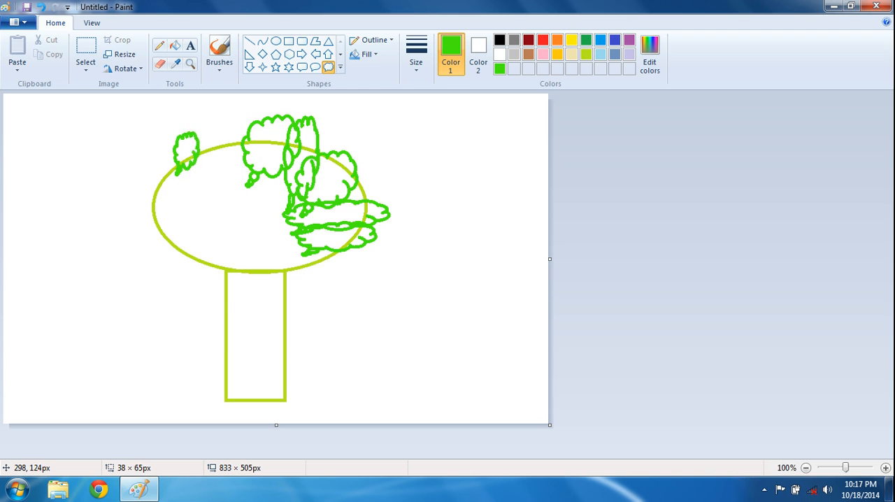
left_click_drag(175, 133, 256, 175)
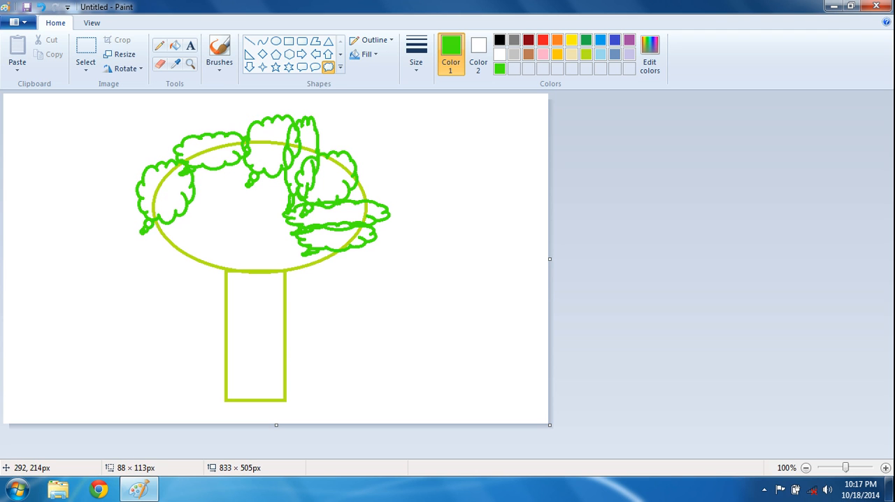
left_click_drag(137, 159, 202, 240)
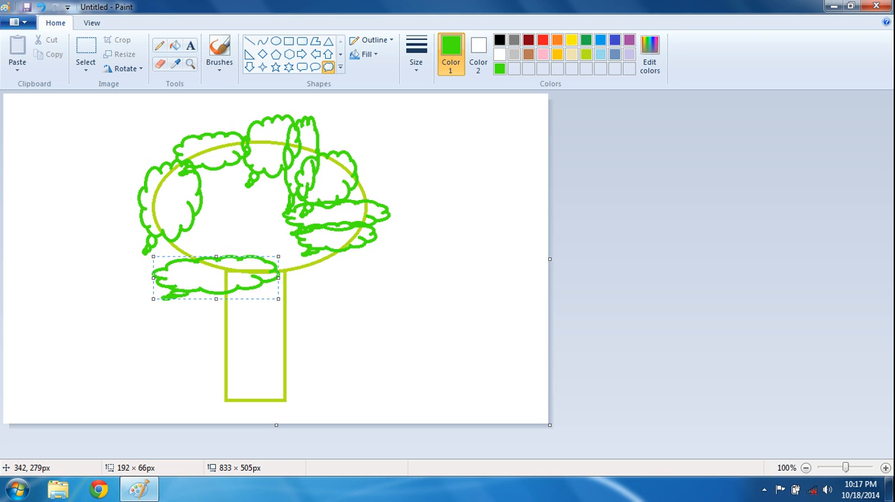
left_click_drag(215, 279, 211, 252)
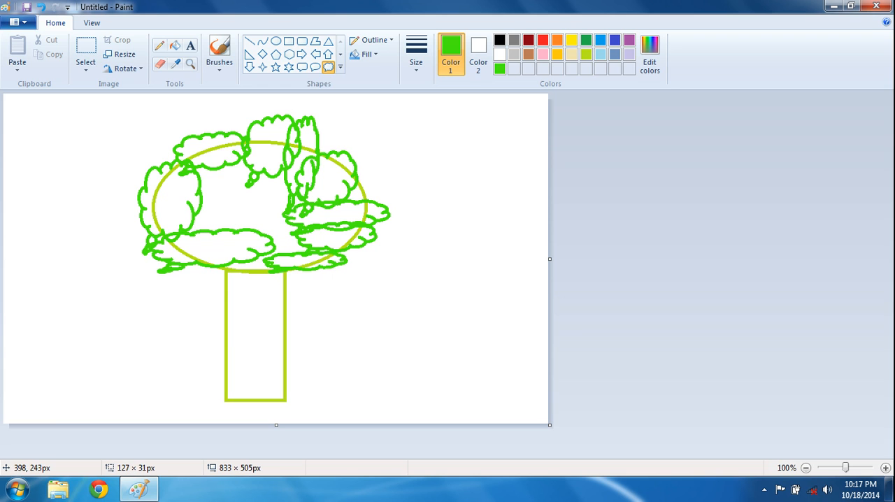
left_click_drag(260, 249, 344, 272)
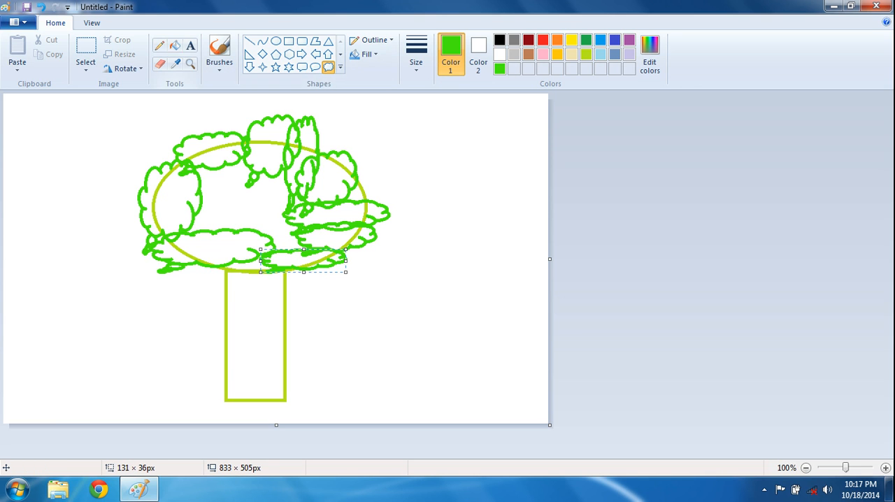
left_click(175, 202)
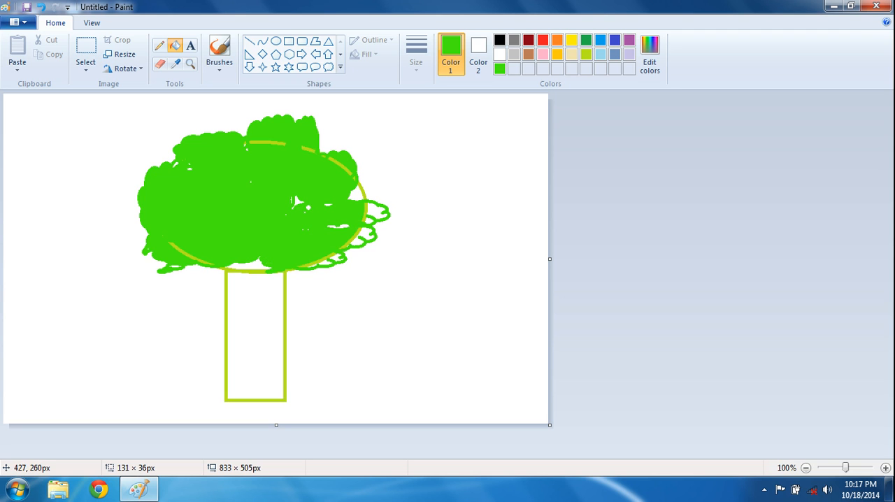
Fill the trunk rectangle with green so the whole tree is solid green
left_click(255, 343)
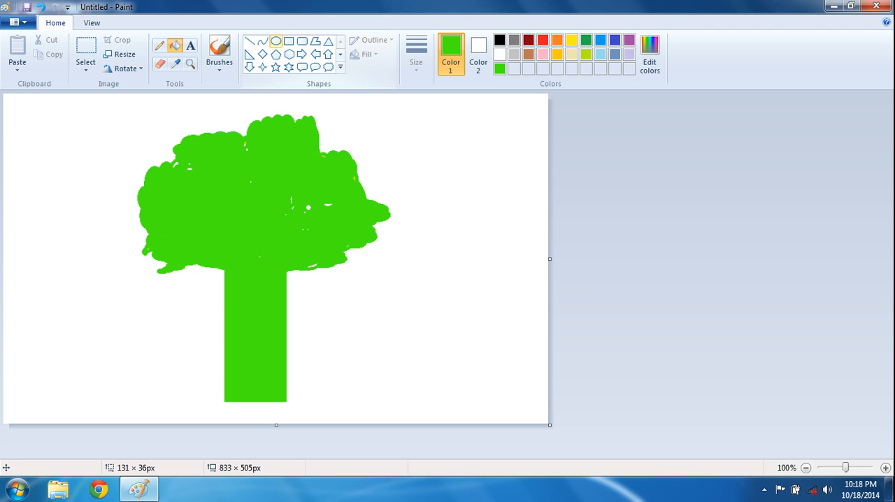
Draw a wide rounded-rectangle base under the trunk, then switch to the Line shape
left_click(288, 39)
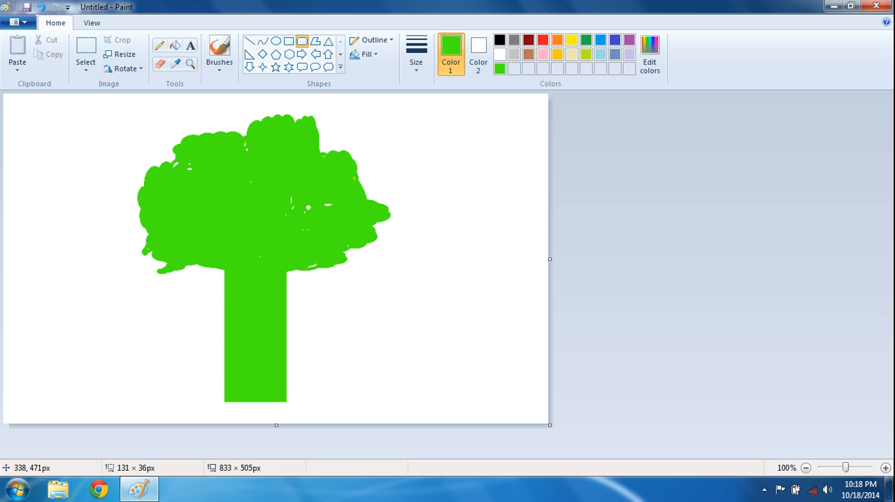
left_click_drag(195, 402, 319, 422)
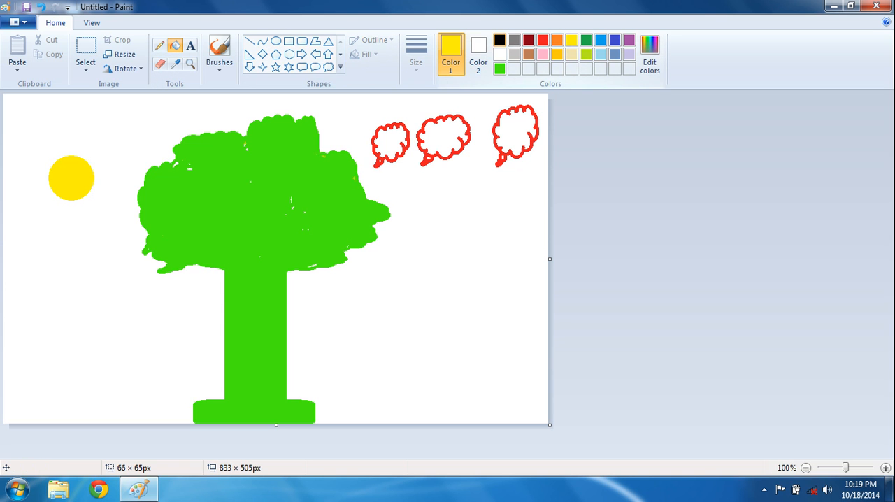
left_click(506, 39)
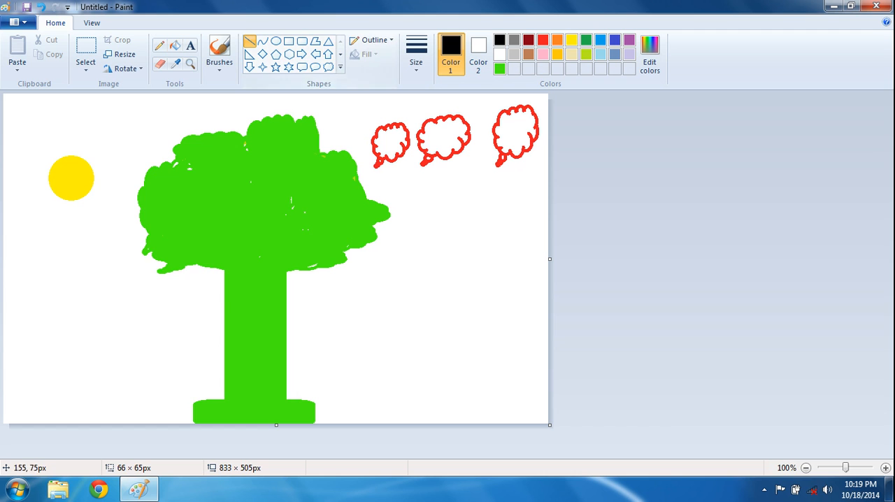